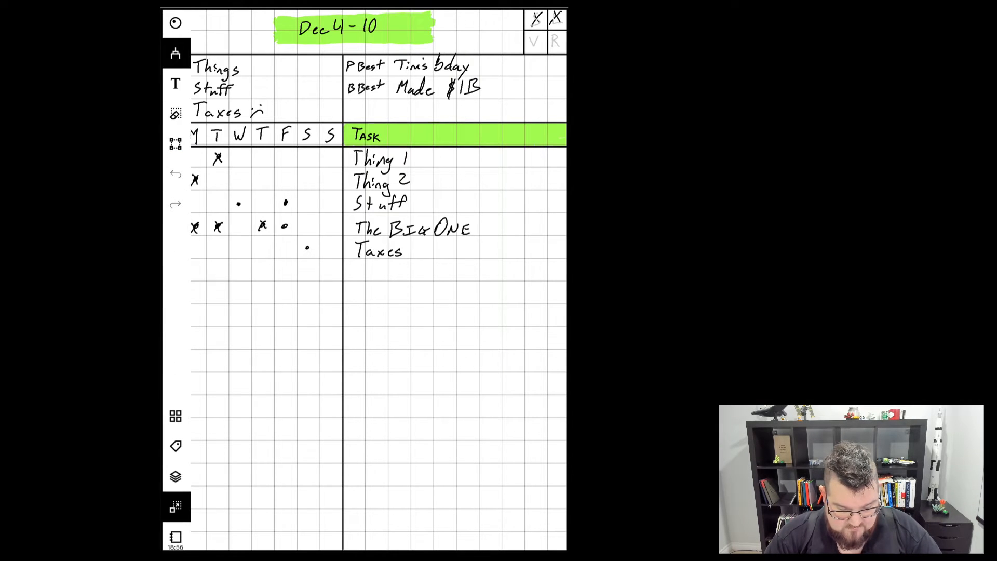
Open the page layers list, then hide and re-show the layers.
{"action": "left_click", "coordinate": [176, 52]}
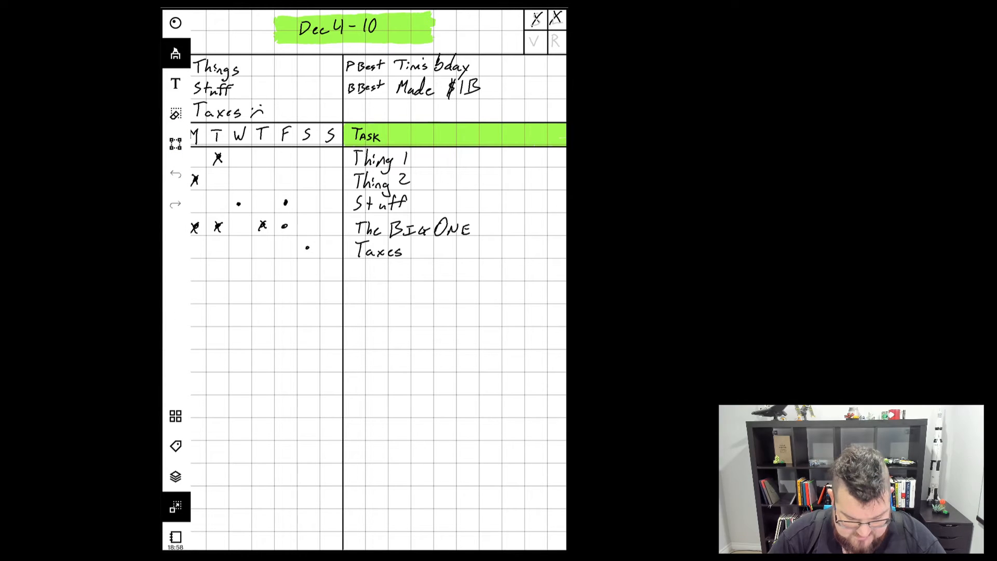
{"action": "left_click", "coordinate": [175, 477]}
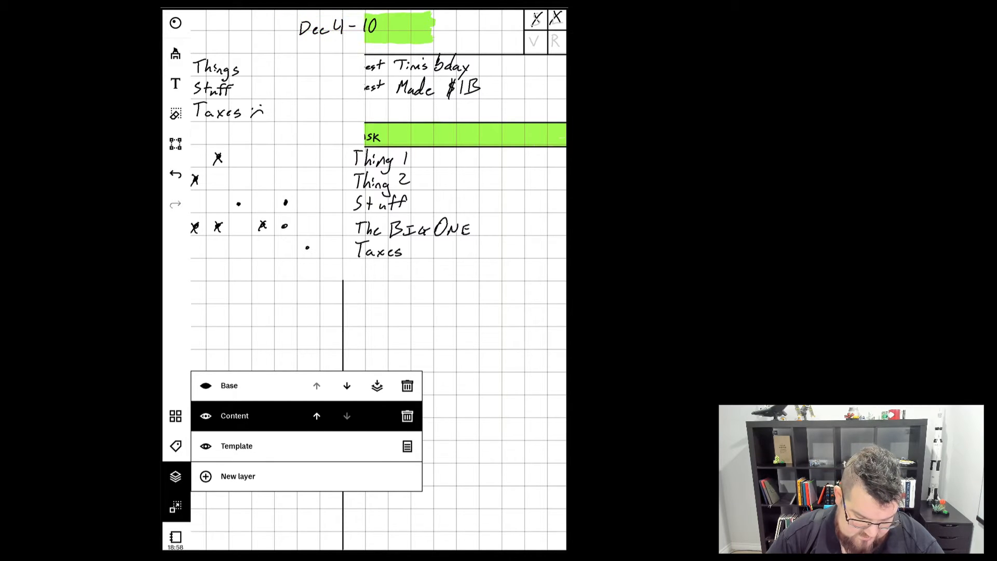
{"action": "left_click", "coordinate": [205, 416]}
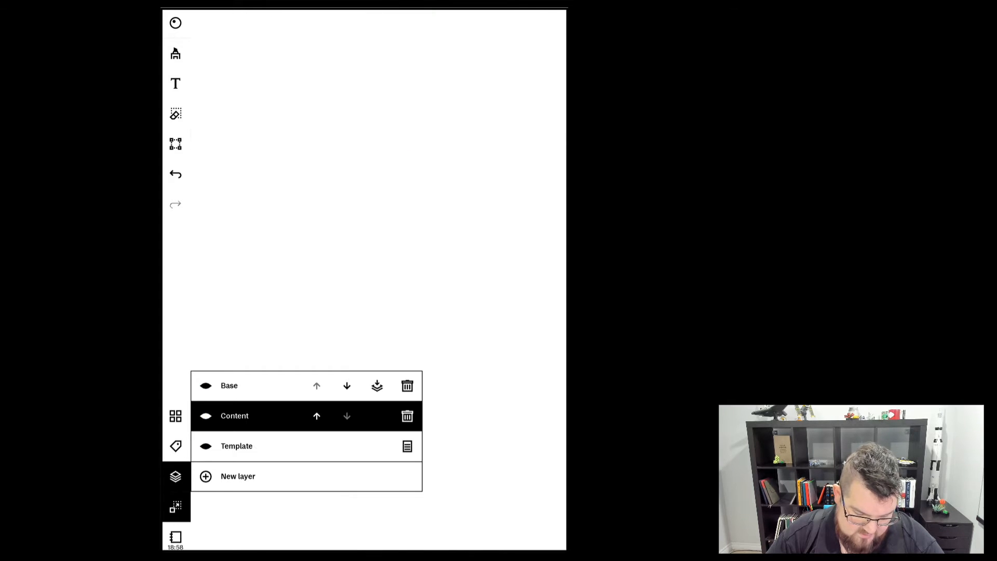
{"action": "left_click", "coordinate": [205, 416]}
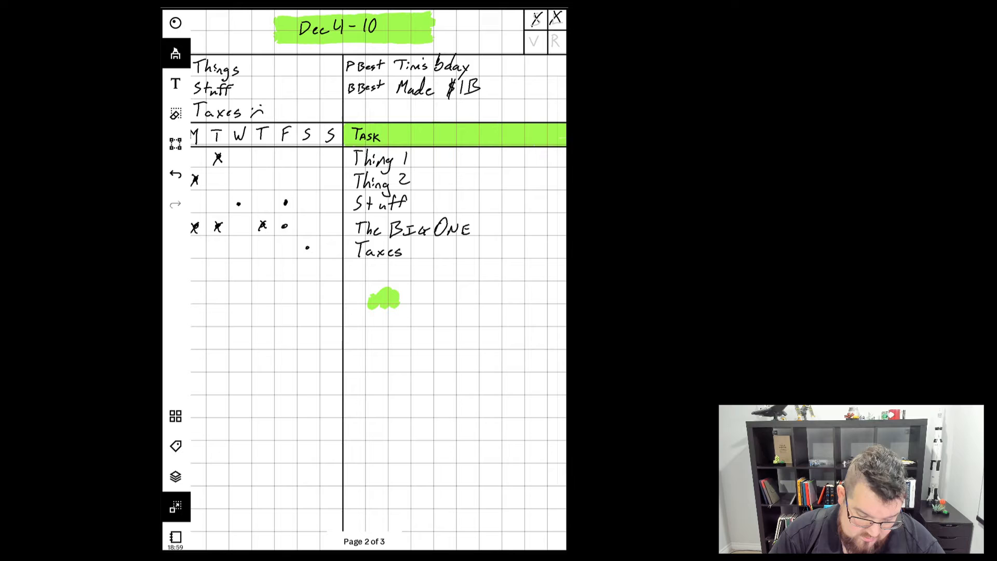
Undo the stray green highlighter mark and erase the handwritten weekly entries.
{"action": "left_click", "coordinate": [176, 114]}
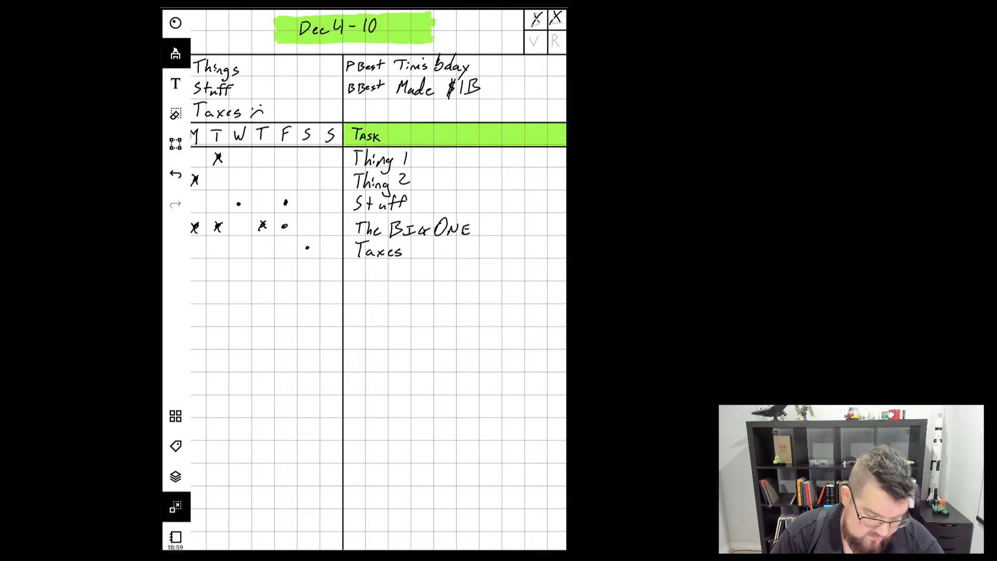
{"action": "left_click", "coordinate": [175, 114]}
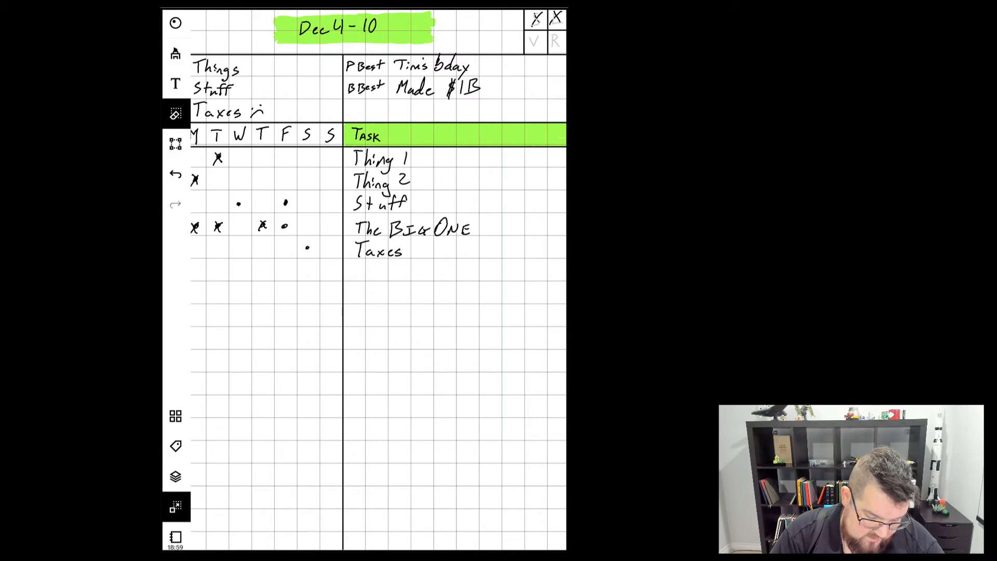
{"action": "left_click", "coordinate": [175, 114]}
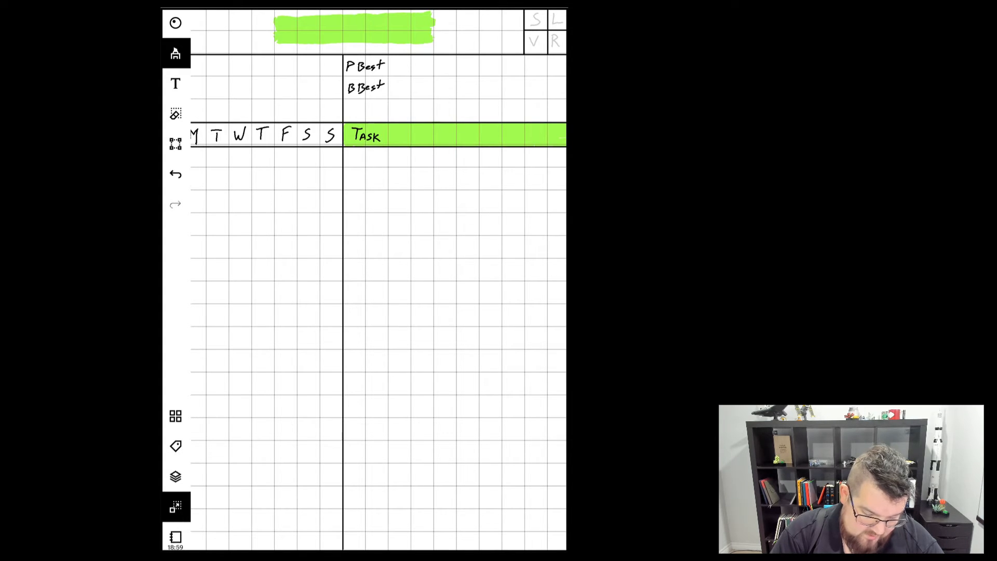
Switch drawing tools, draw a line across the green header, and swipe to a blank grid page.
{"action": "left_click", "coordinate": [175, 54]}
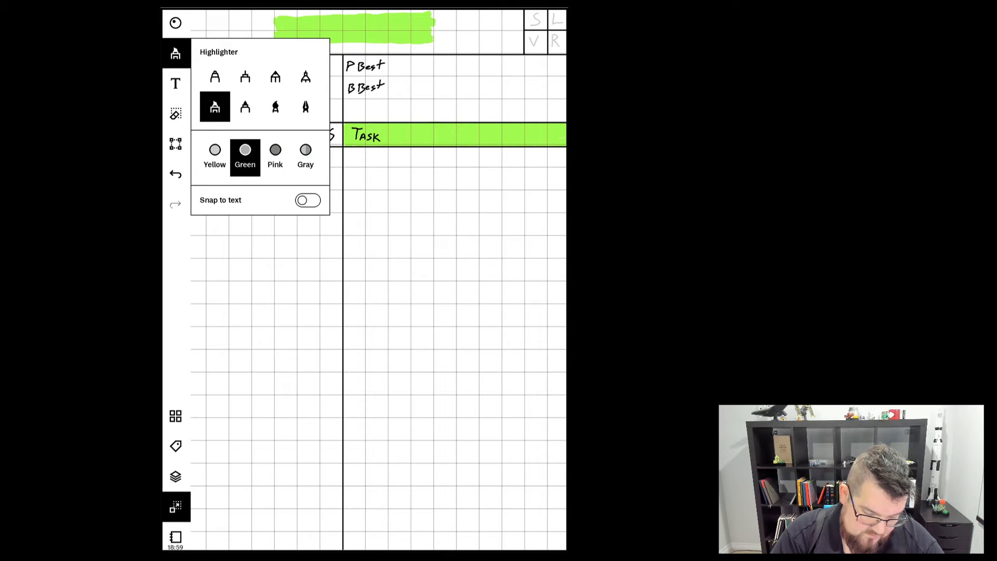
{"action": "left_click", "coordinate": [175, 54]}
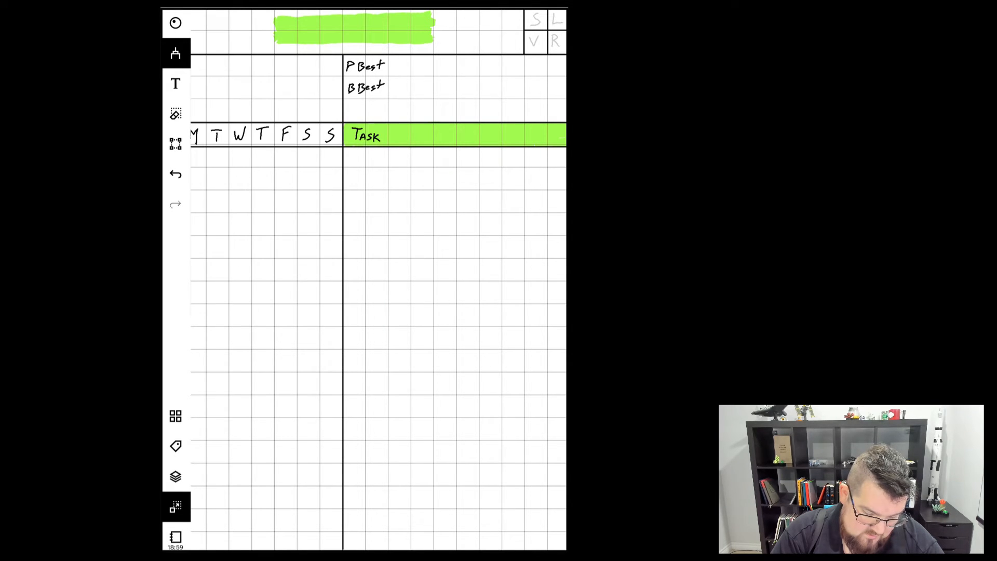
{"action": "left_click_drag", "start_coordinate": [303, 30], "coordinate": [393, 26]}
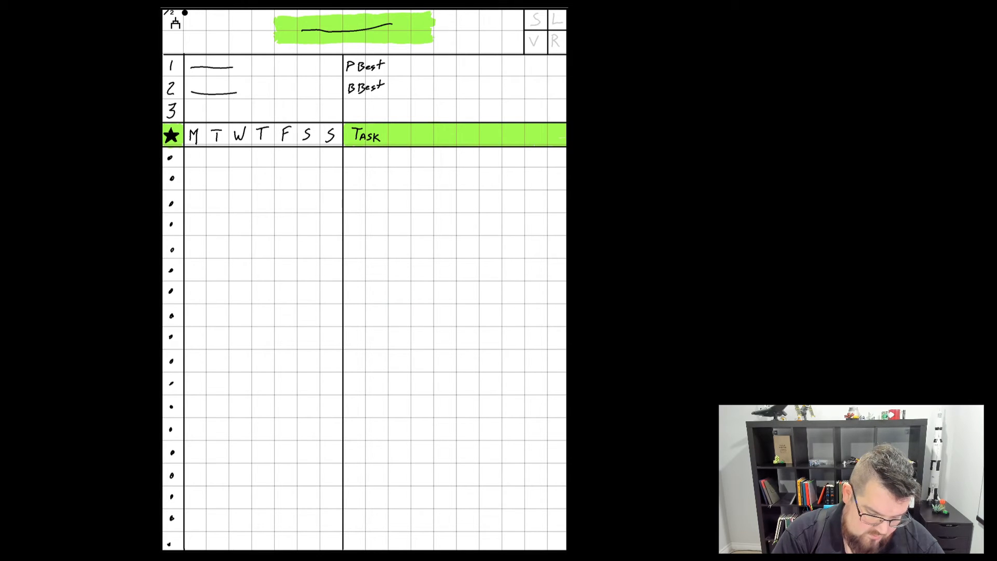
{"action": "left_click_drag", "start_coordinate": [350, 159], "coordinate": [394, 236]}
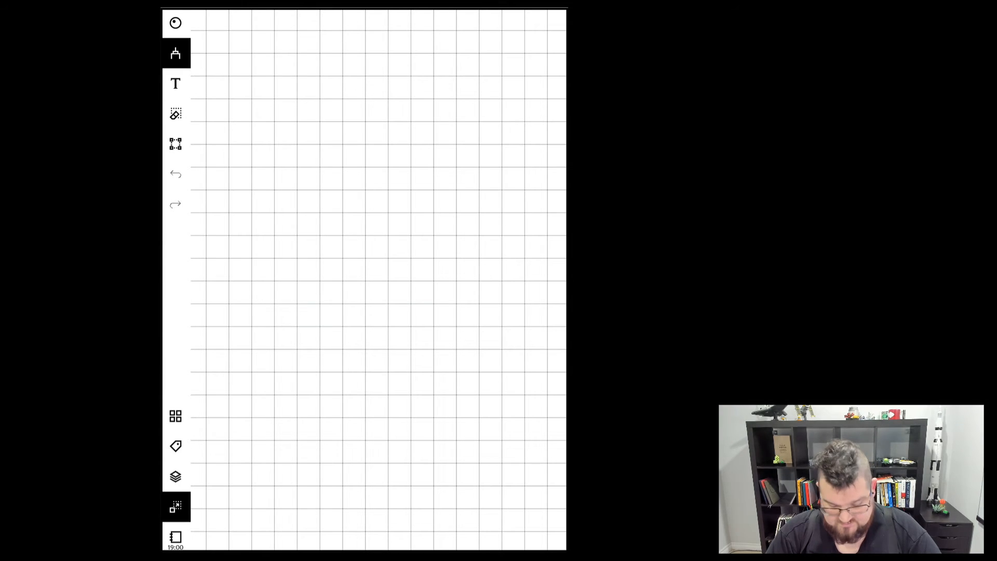
Hide the toolbar and draw two full-width horizontal header lines.
{"action": "left_click", "coordinate": [175, 476]}
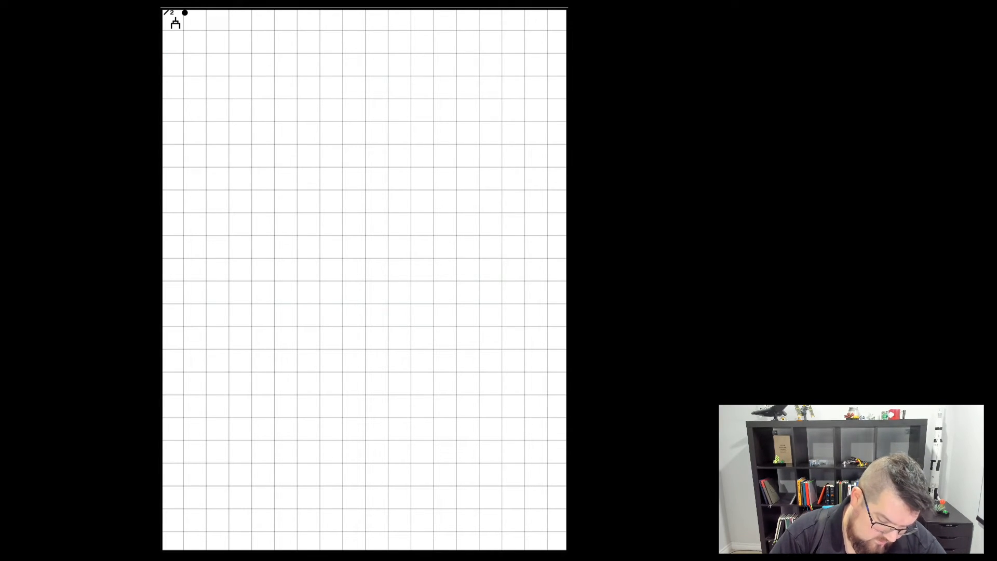
{"action": "left_click_drag", "start_coordinate": [165, 53], "coordinate": [248, 53]}
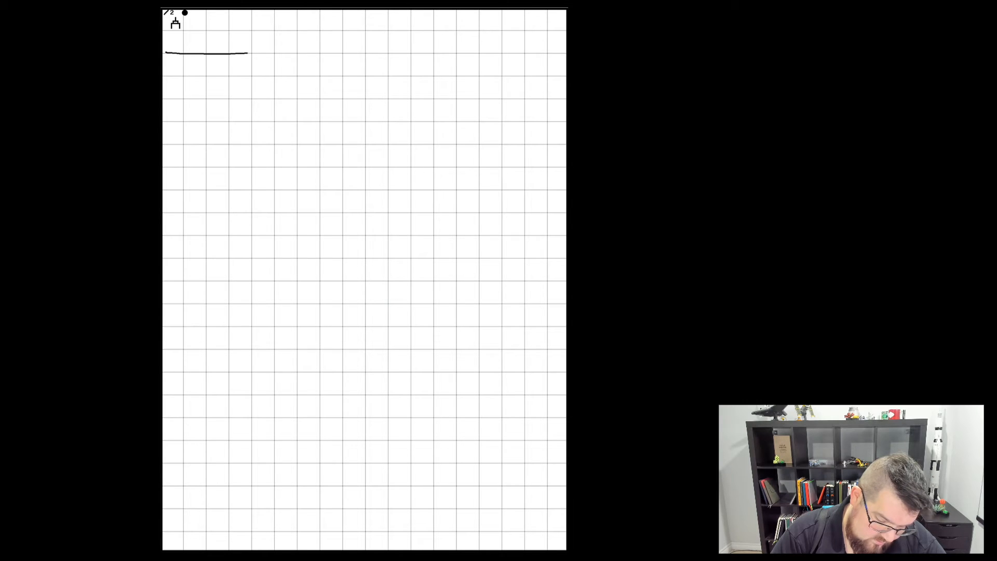
{"action": "left_click_drag", "start_coordinate": [248, 53], "coordinate": [560, 54]}
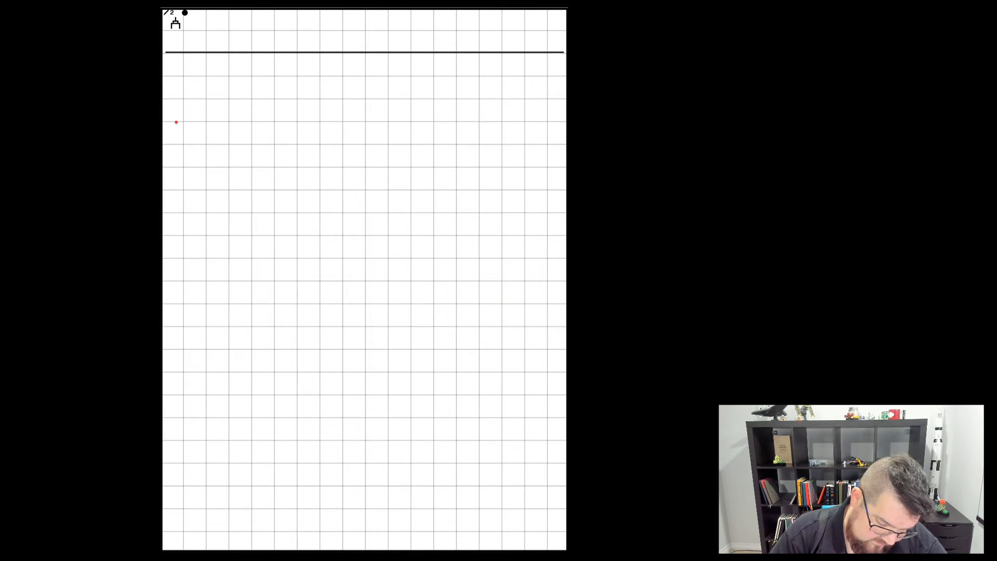
{"action": "left_click_drag", "start_coordinate": [164, 121], "coordinate": [318, 116]}
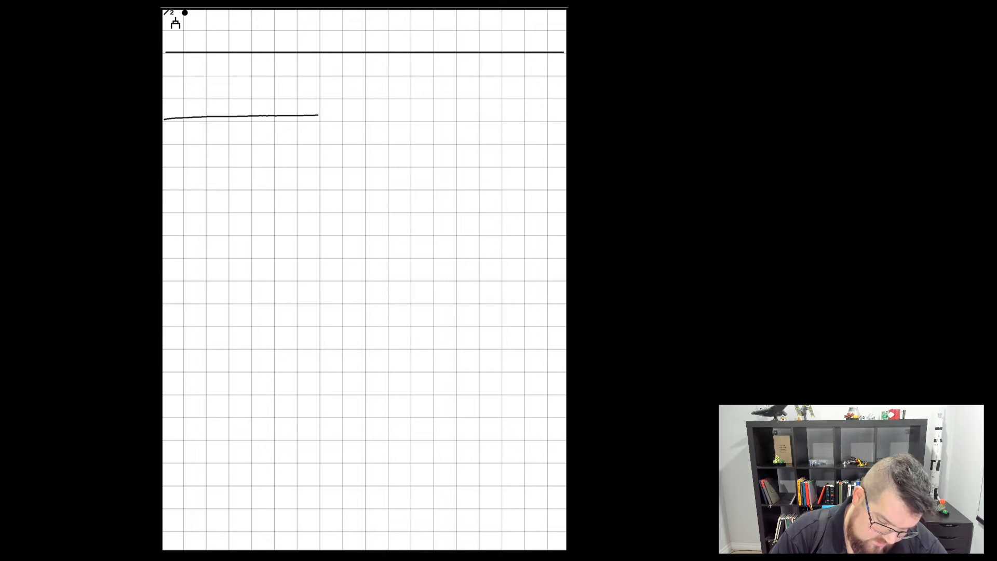
{"action": "left_click_drag", "start_coordinate": [318, 116], "coordinate": [563, 120]}
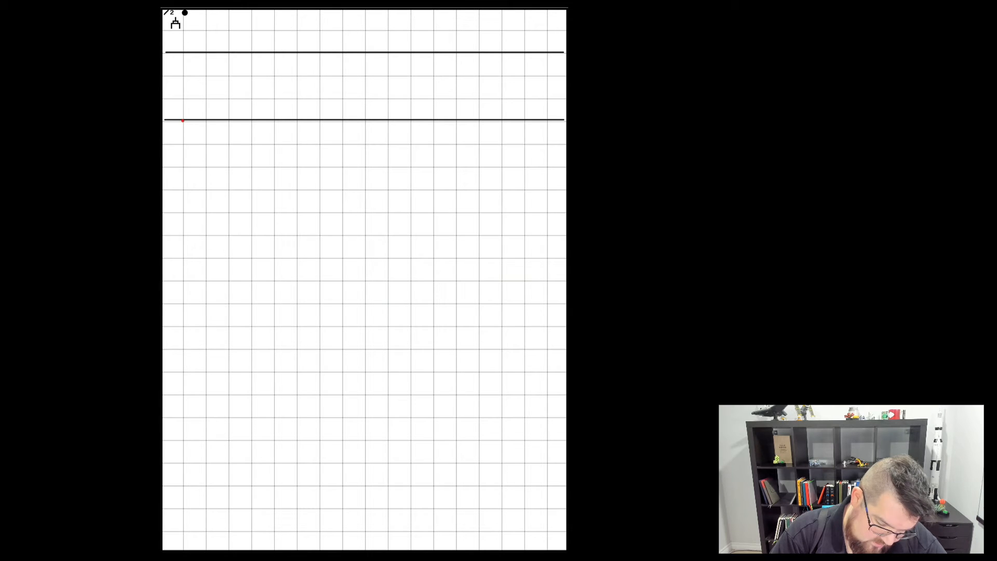
Draw a long left margin line and a central vertical divider down to the bottom.
{"action": "left_click_drag", "start_coordinate": [182, 121], "coordinate": [182, 136]}
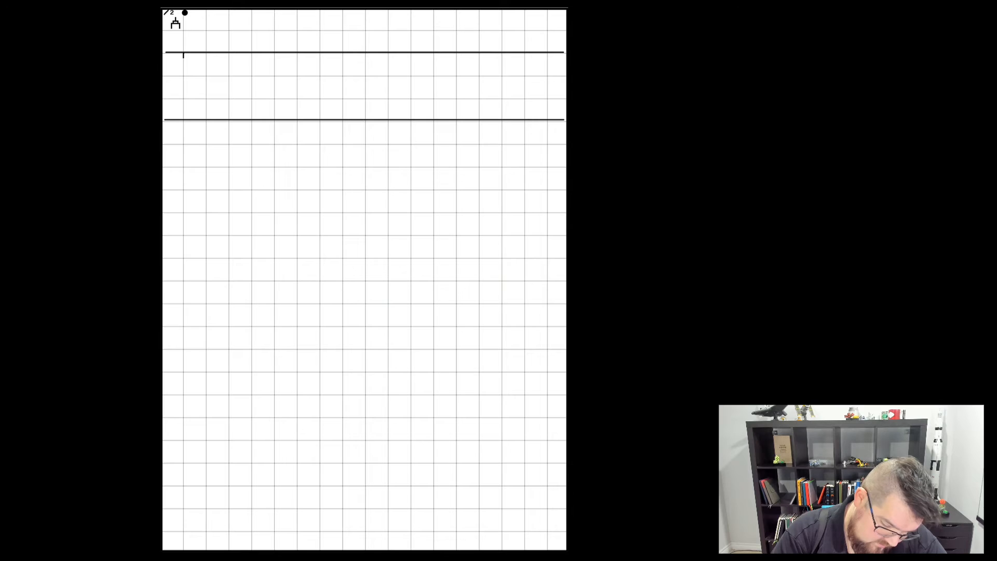
{"action": "left_click_drag", "start_coordinate": [184, 54], "coordinate": [186, 528]}
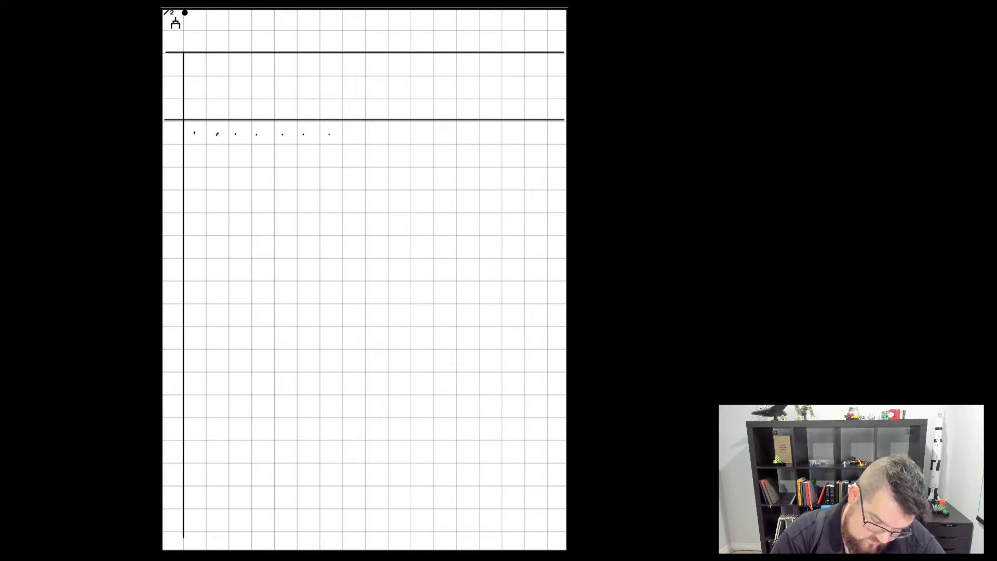
{"action": "left_click_drag", "start_coordinate": [342, 57], "coordinate": [348, 232]}
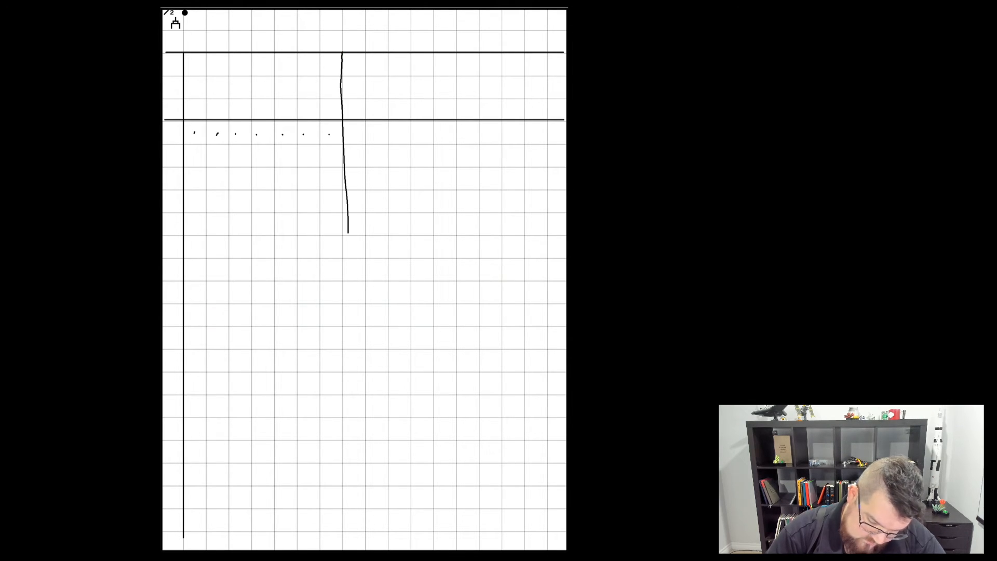
{"action": "left_click_drag", "start_coordinate": [346, 229], "coordinate": [343, 540]}
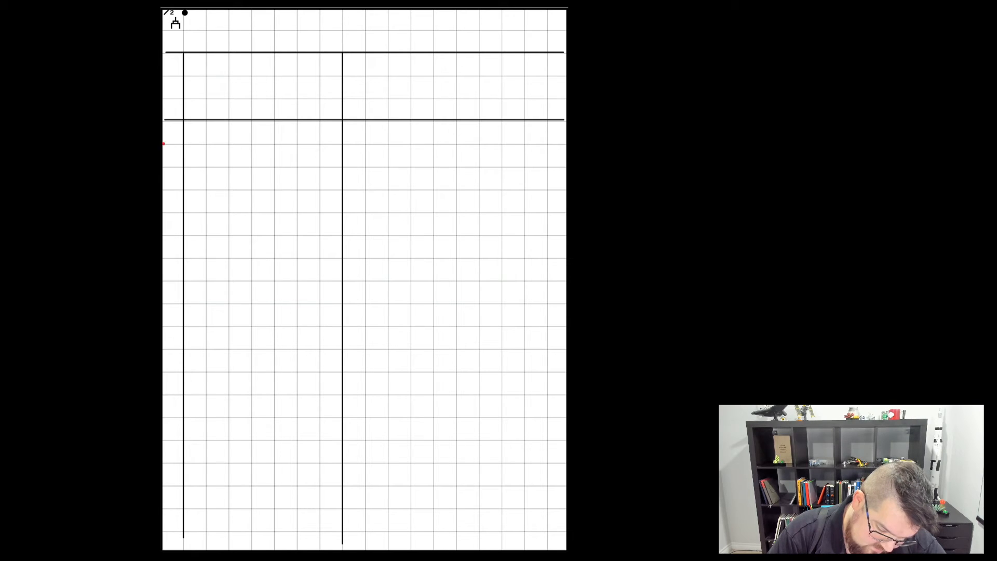
Add a third horizontal line, then write weekday initials M T W T F S S and numbers 1–3.
{"action": "left_click_drag", "start_coordinate": [164, 146], "coordinate": [531, 148]}
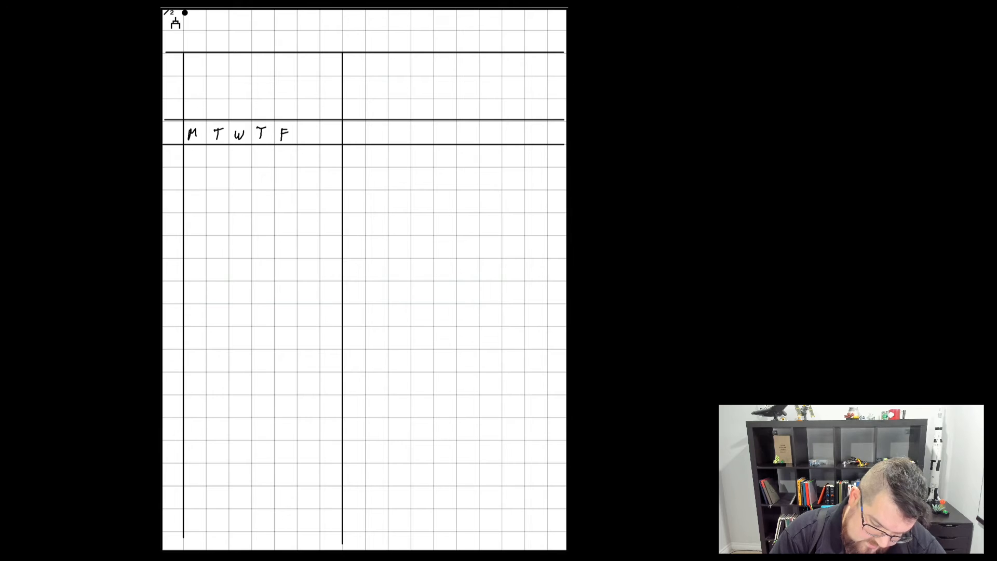
{"action": "type", "text": "SS"}
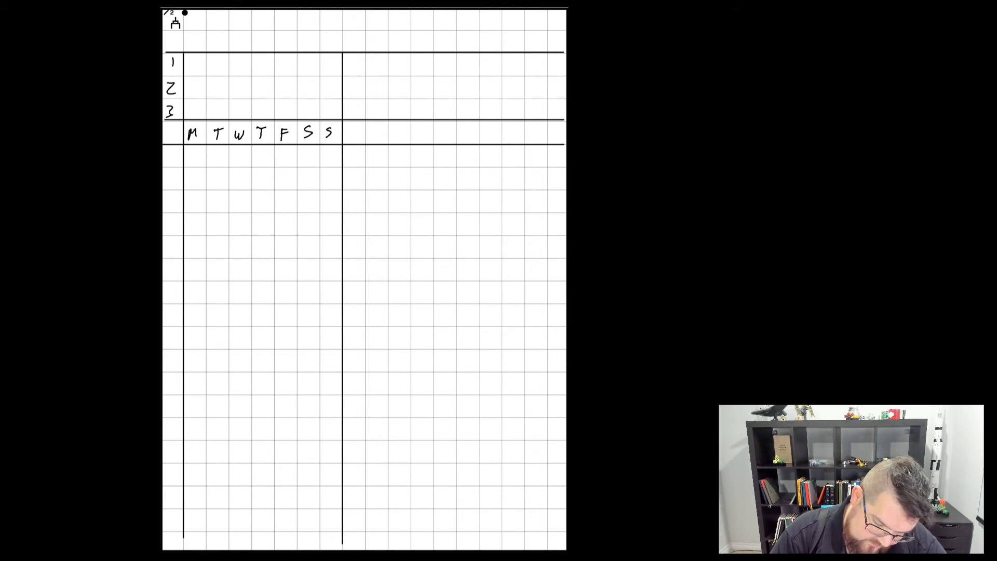
{"action": "left_click", "coordinate": [174, 53]}
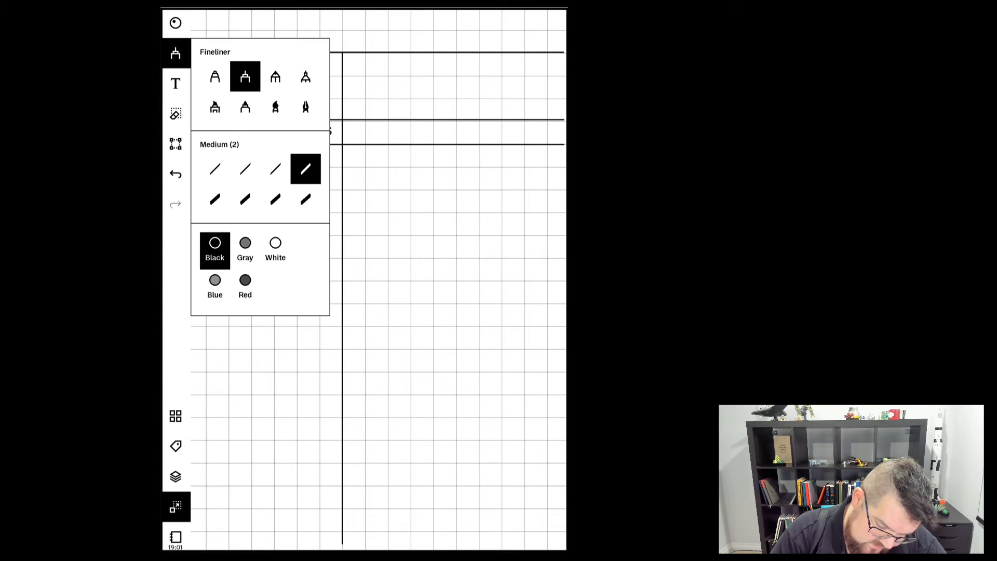
With the green highlighter, mark the header strip beside the weekday letters and a top banner patch.
{"action": "left_click", "coordinate": [214, 107]}
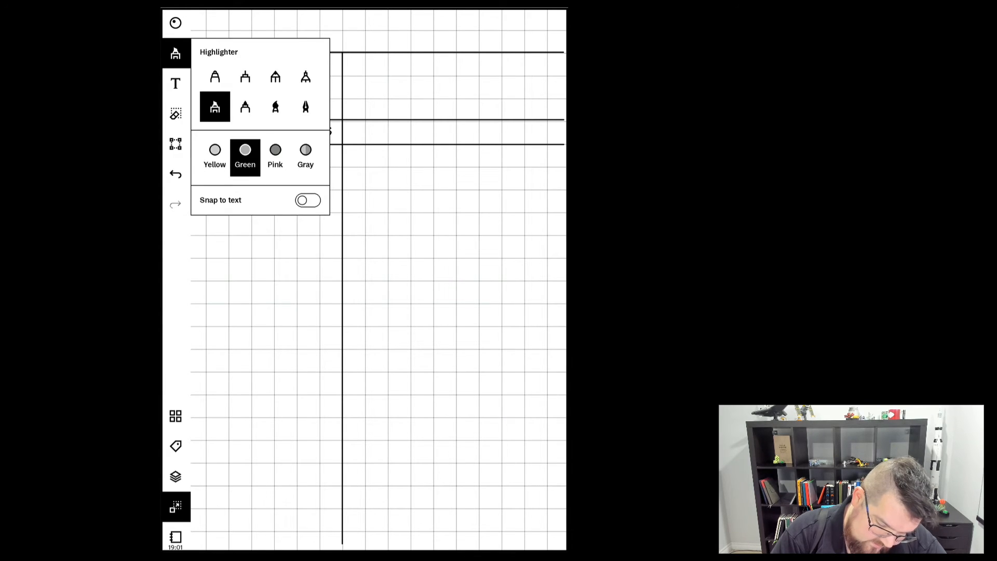
{"action": "left_click", "coordinate": [176, 53]}
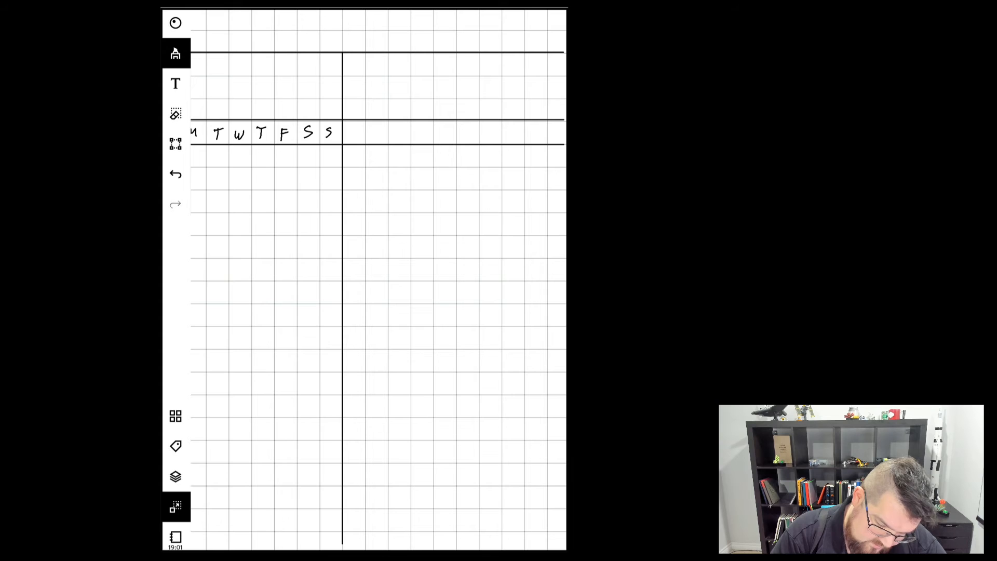
{"action": "left_click_drag", "start_coordinate": [263, 29], "coordinate": [391, 28]}
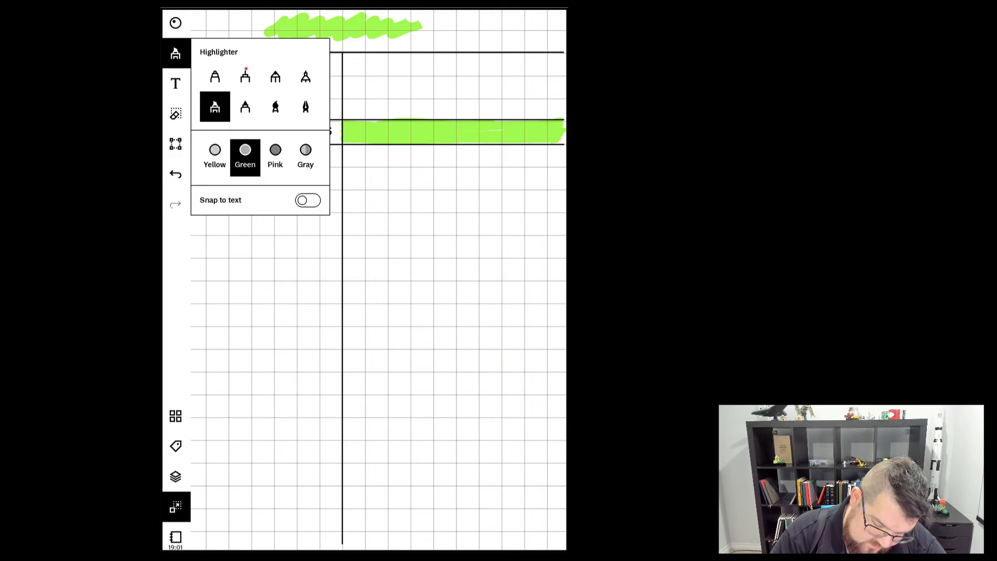
{"action": "left_click", "coordinate": [175, 54]}
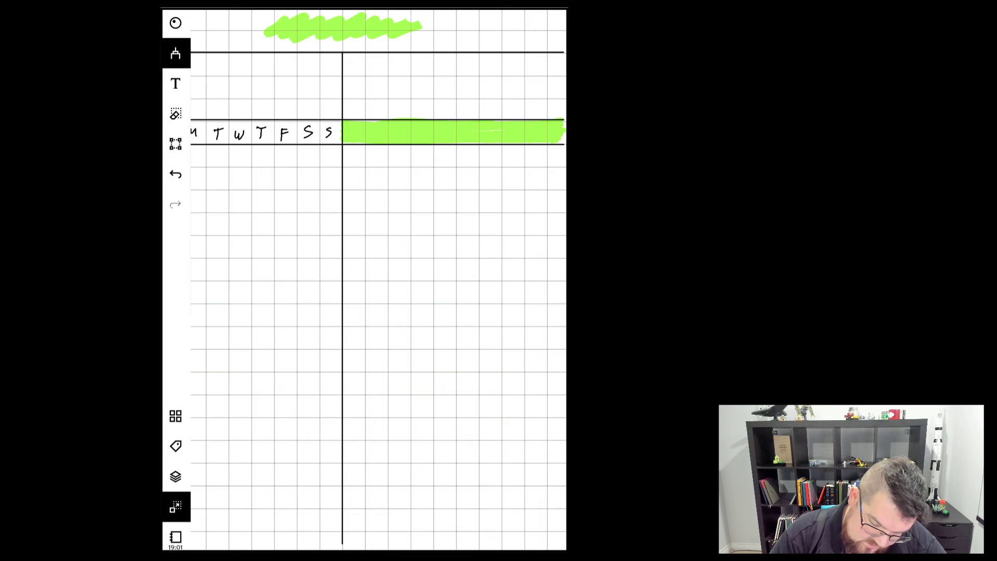
Handwrite 'Tasks' in the green strip and draw a 2x2 grid in the top-right corner.
{"action": "type", "text": "Ta"}
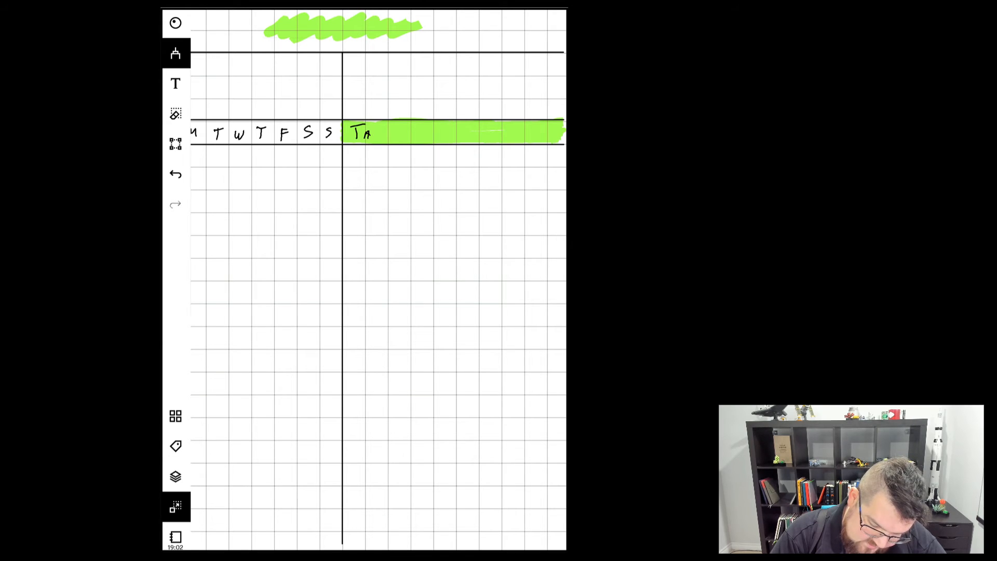
{"action": "type", "text": "sk"}
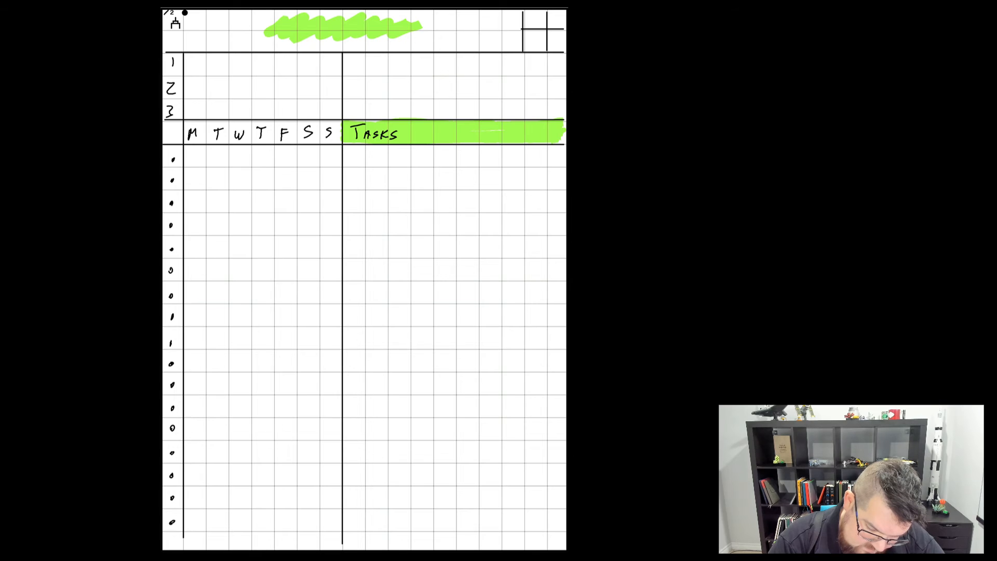
Set the fineliner colour to gray and label the corner grid cells S, L, V, R.
{"action": "left_click", "coordinate": [175, 54]}
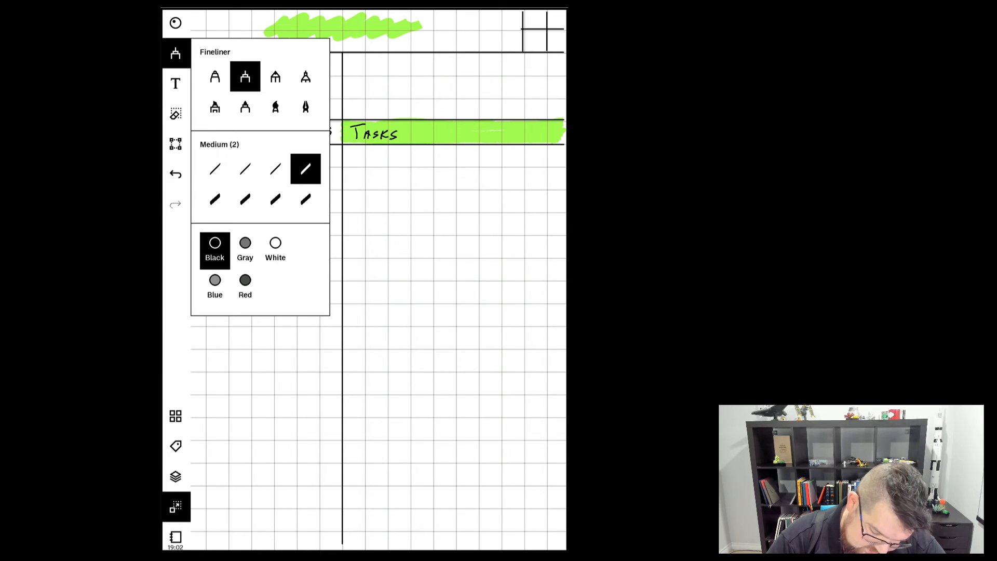
{"action": "left_click", "coordinate": [244, 248]}
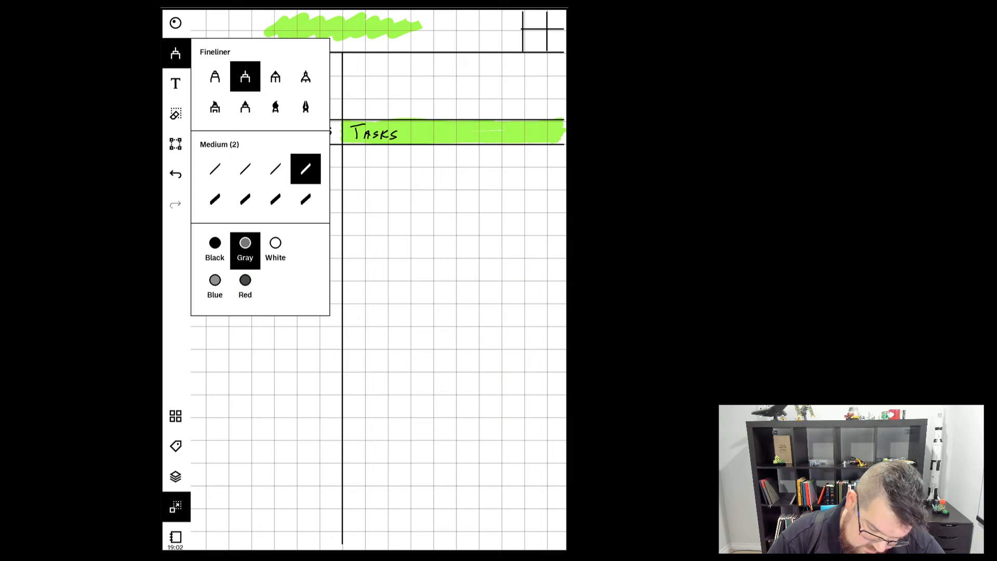
{"action": "left_click", "coordinate": [176, 54]}
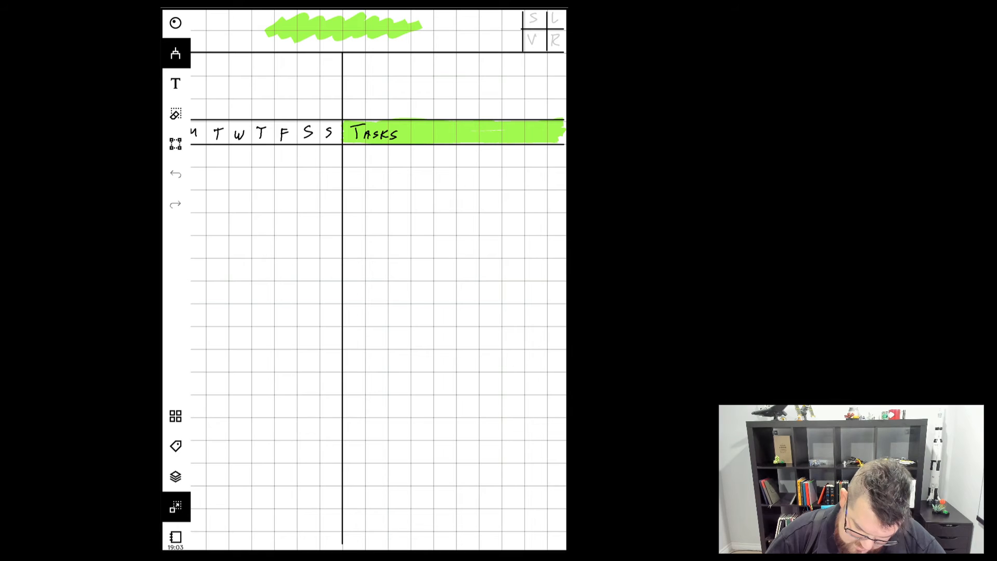
Add a new layer in the Layers panel and rename it 'content'.
{"action": "left_click", "coordinate": [175, 478]}
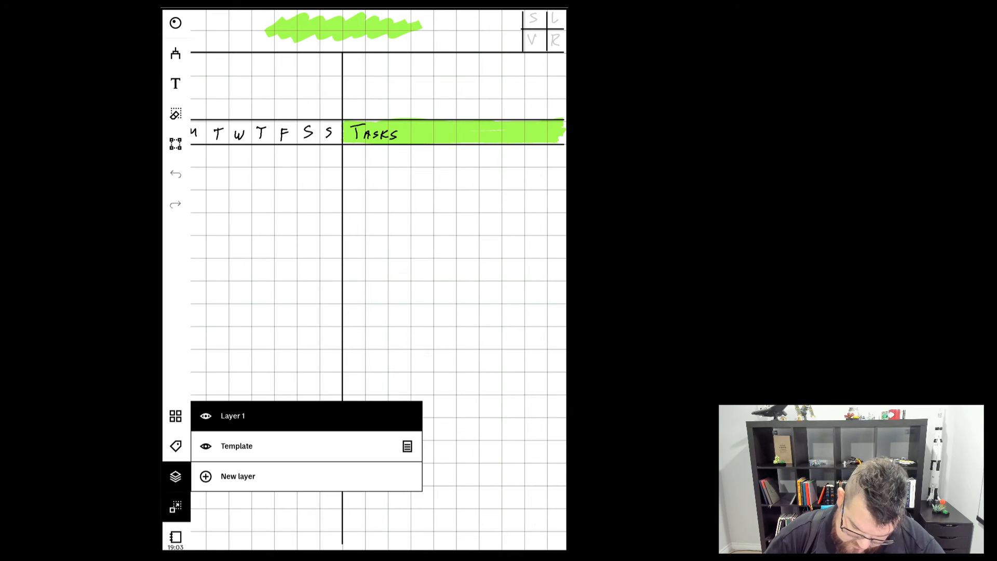
{"action": "left_click", "coordinate": [237, 477]}
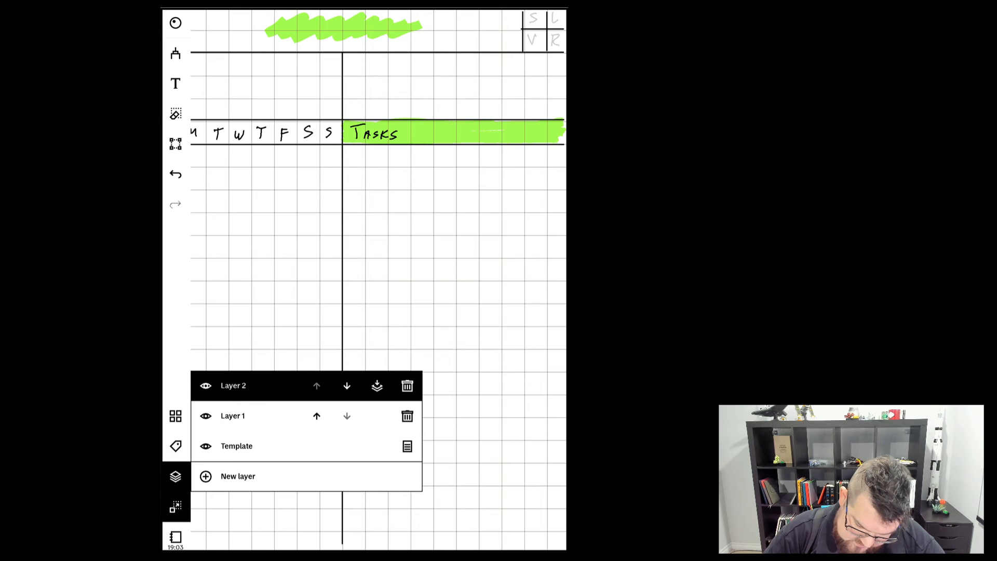
{"action": "double_click", "coordinate": [233, 386]}
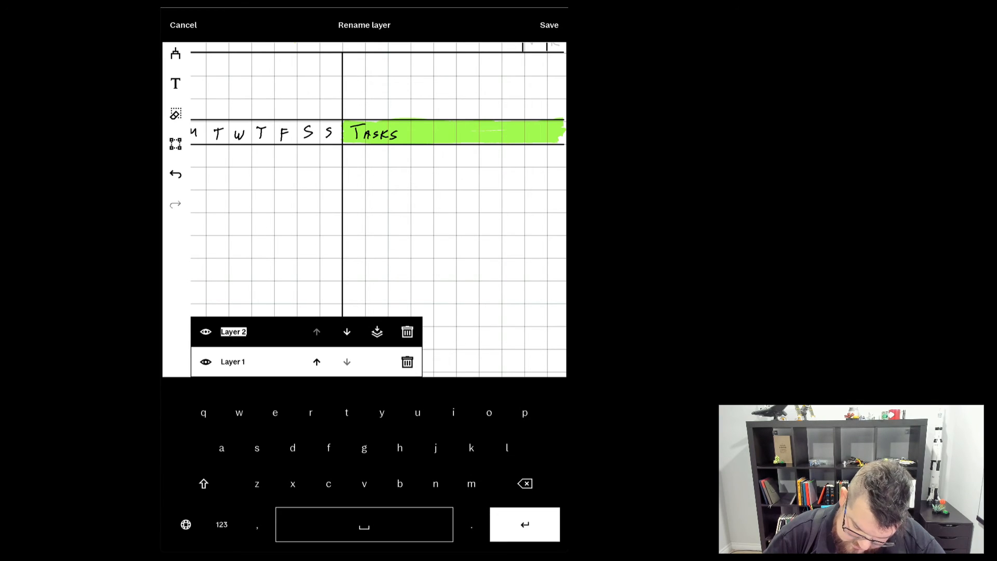
{"action": "type", "text": "cont"}
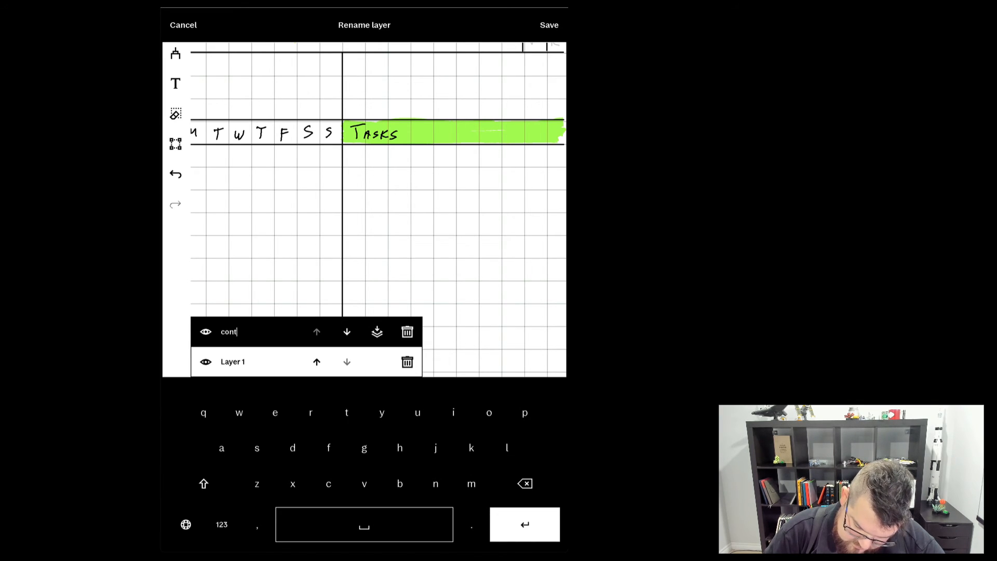
{"action": "type", "text": "ent"}
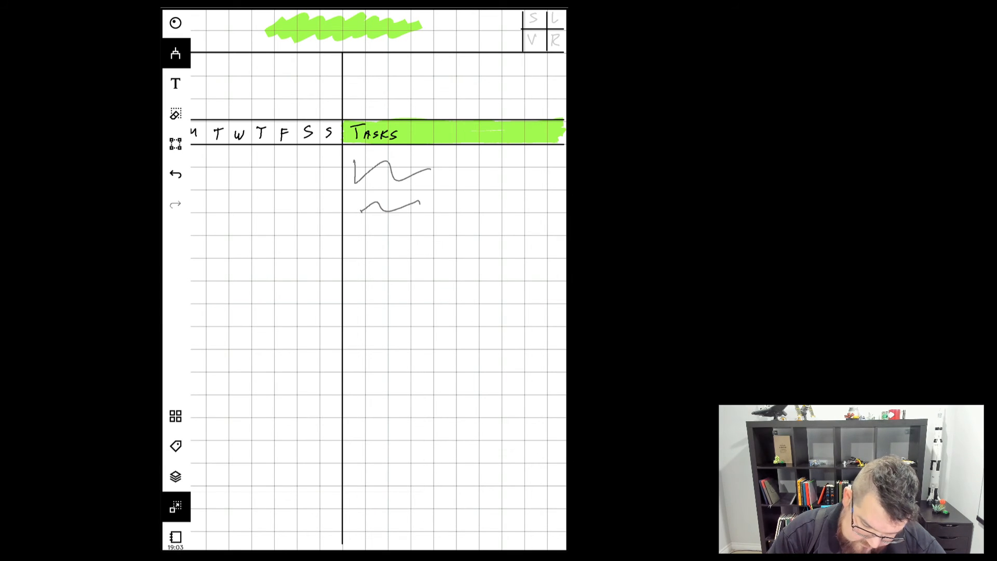
Scribble black test strokes below Tasks and in the upper header rows.
{"action": "left_click", "coordinate": [177, 52]}
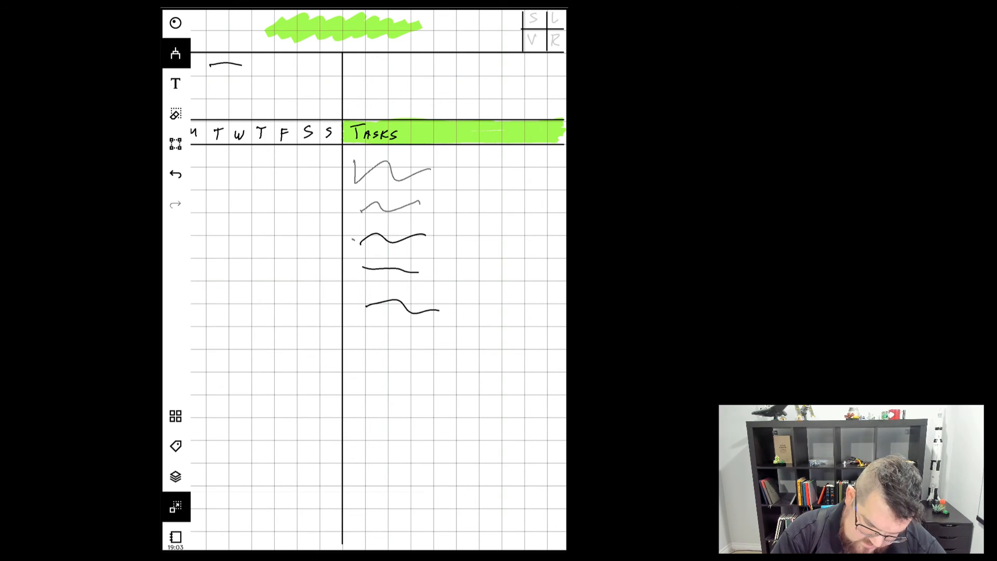
{"action": "left_click_drag", "start_coordinate": [369, 70], "coordinate": [465, 105]}
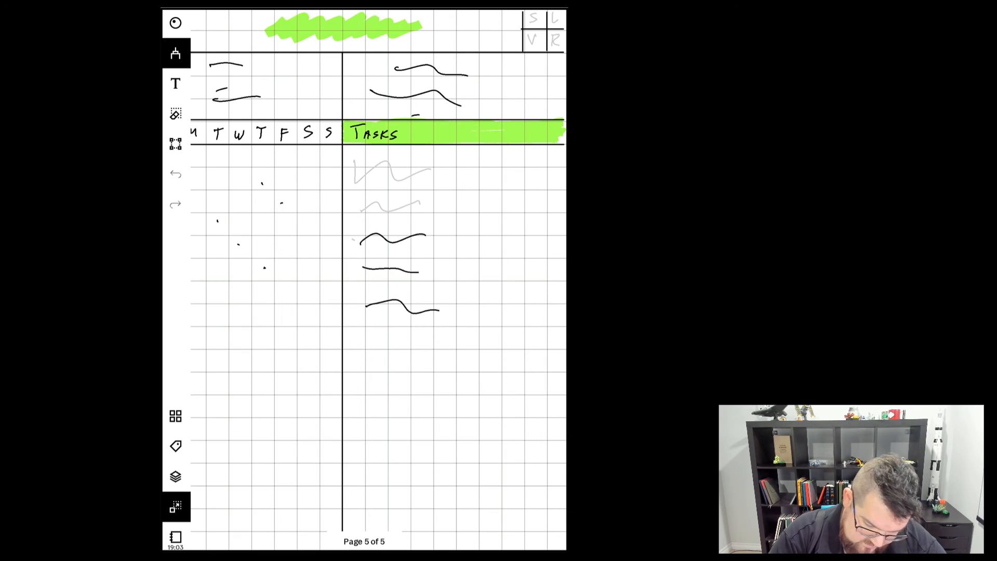
{"action": "left_click", "coordinate": [175, 113]}
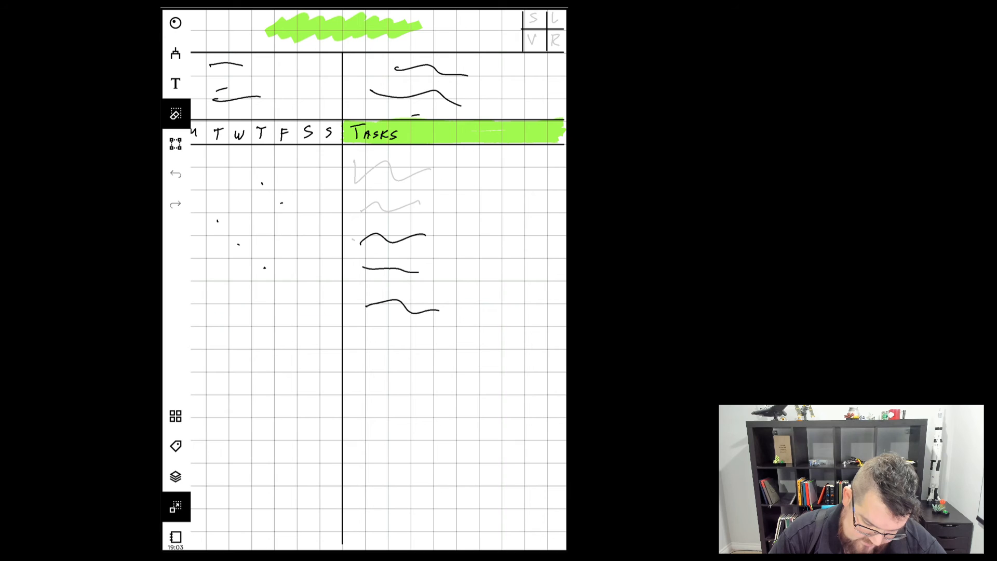
{"action": "left_click", "coordinate": [176, 115]}
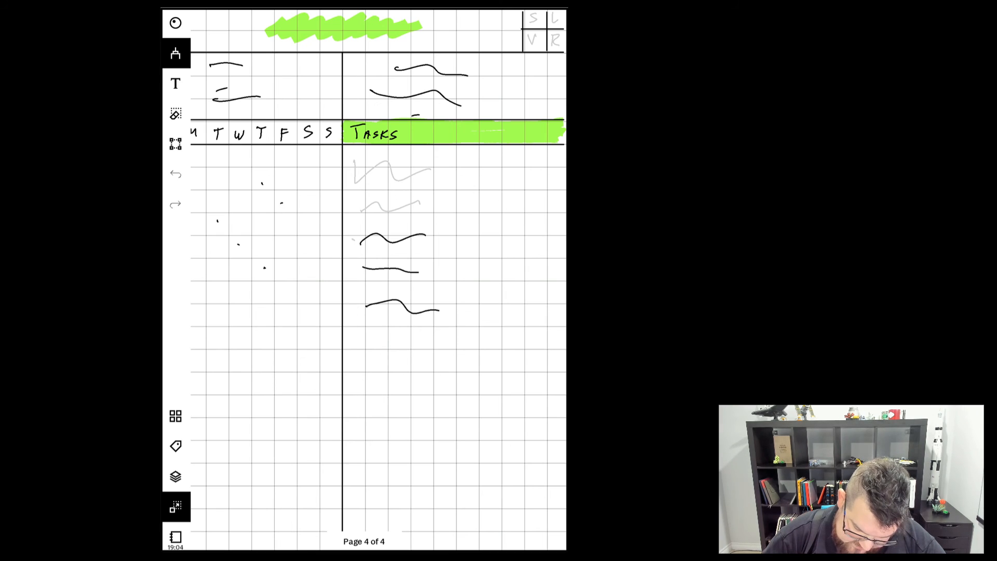
Check in the Layers panel that 'content' is the active layer, then close it.
{"action": "left_click", "coordinate": [175, 478]}
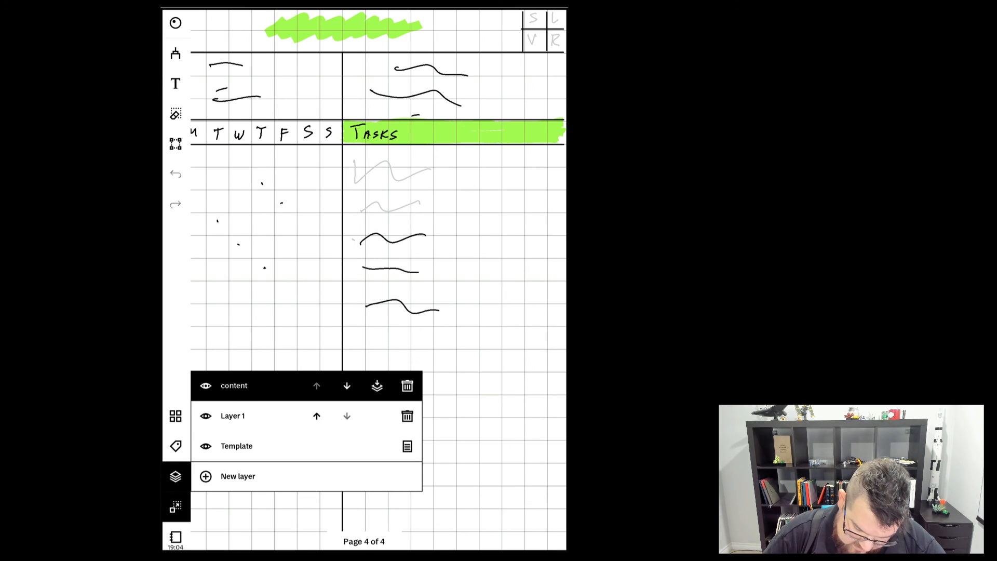
{"action": "left_click", "coordinate": [346, 386]}
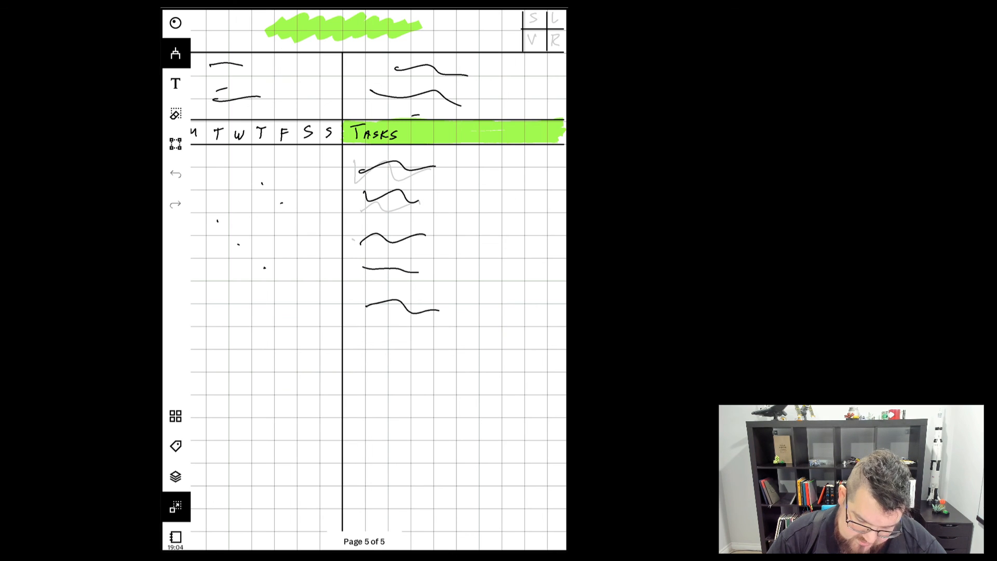
Erase all test scribbles and view the layer stack with Layer 1 above content.
{"action": "left_click", "coordinate": [176, 115]}
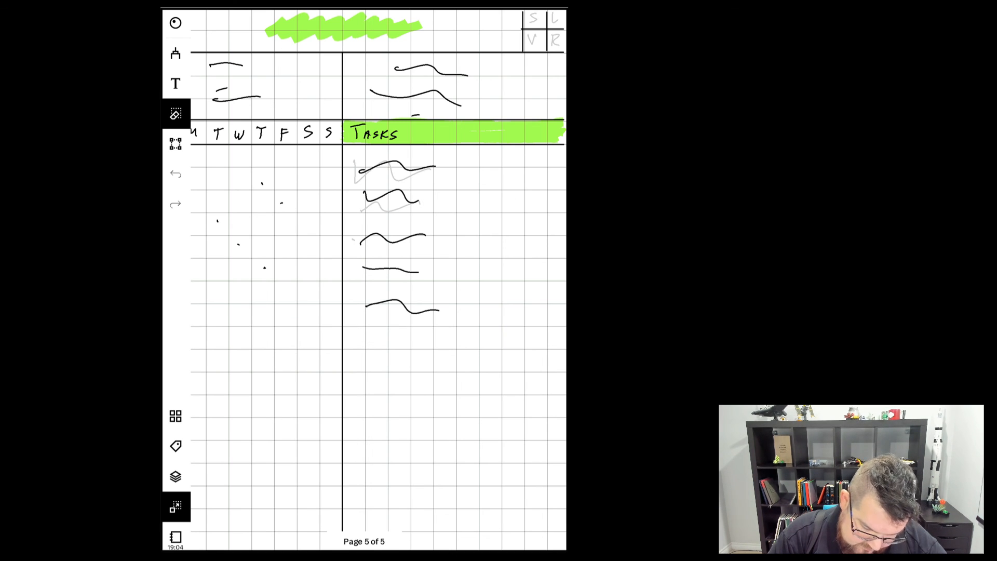
{"action": "left_click", "coordinate": [176, 53]}
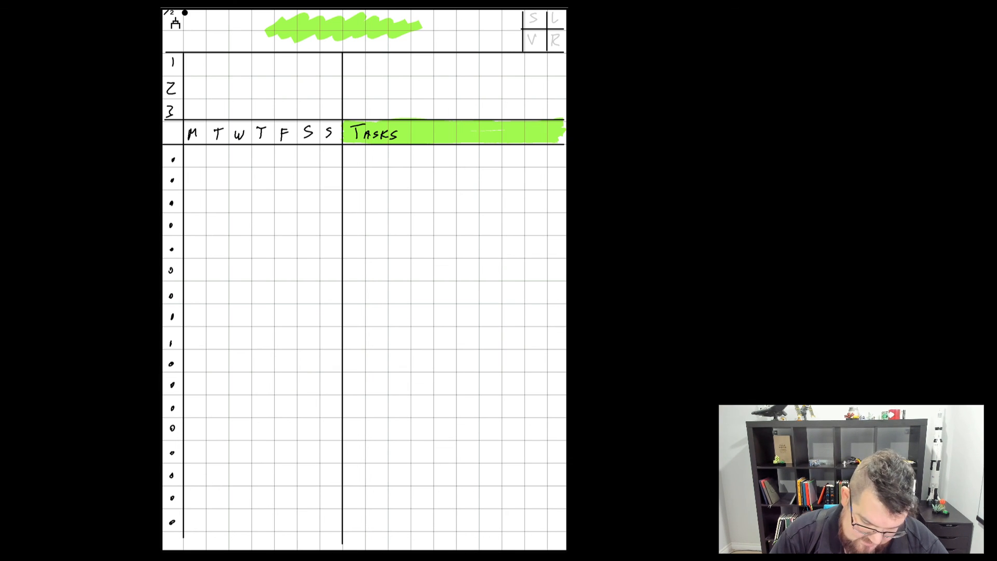
{"action": "left_click", "coordinate": [175, 480]}
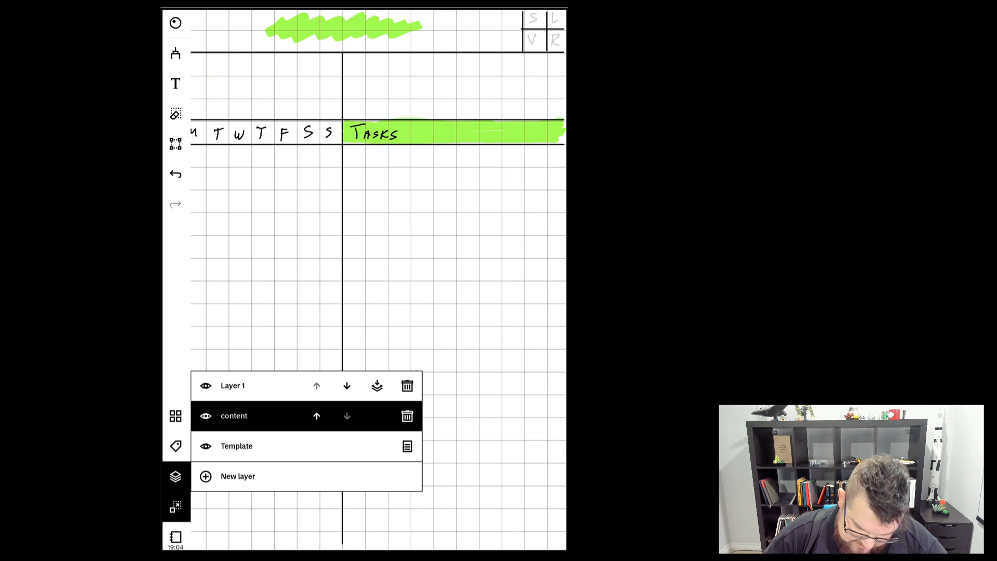